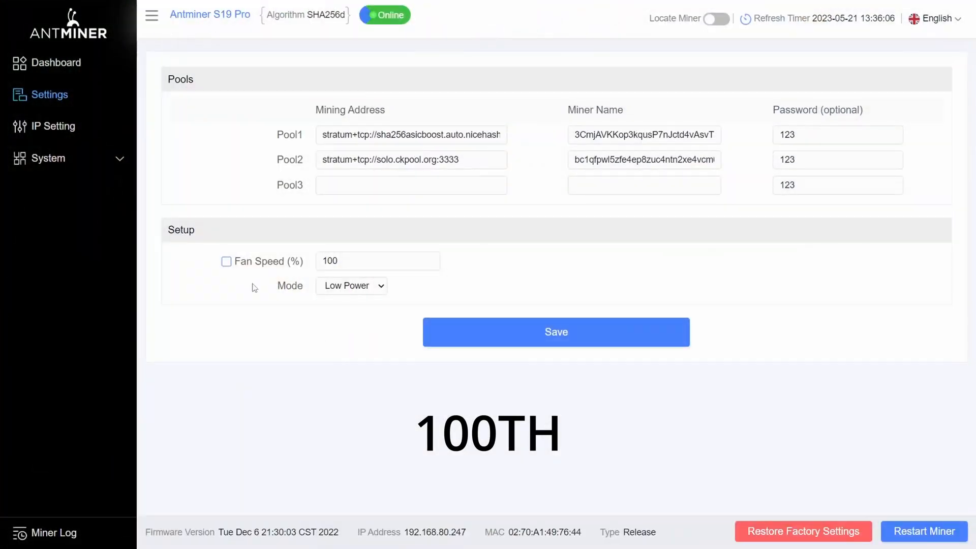
mouse_move(77, 59)
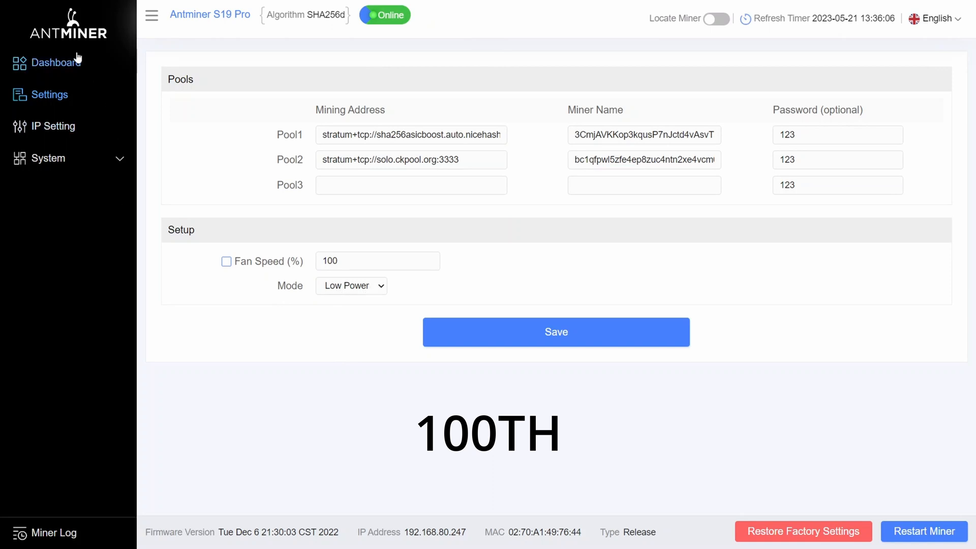
Read average hashrate on both dashboards: S19 Pro 78348.1 GH/s, S19j Pro+ 93722.59 GH/s
left_click(55, 63)
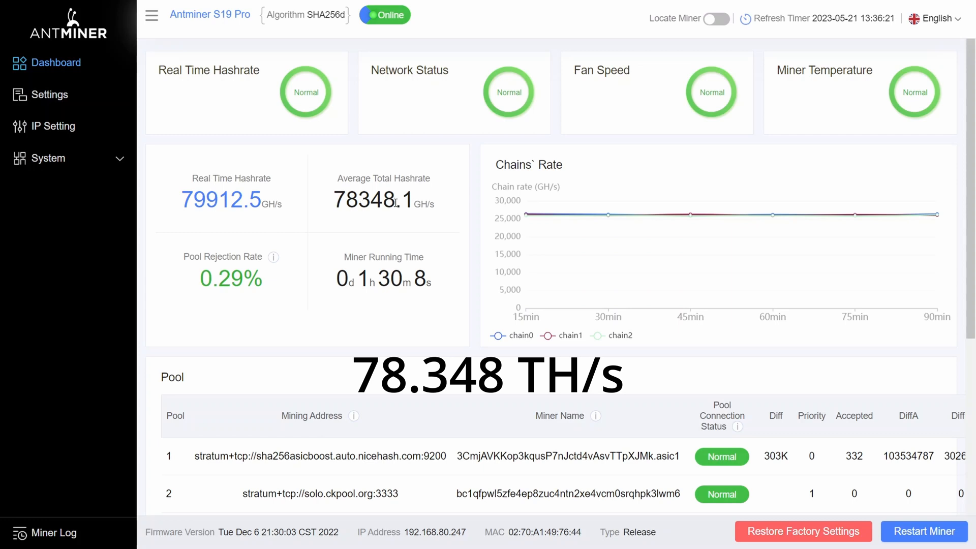
left_click(48, 95)
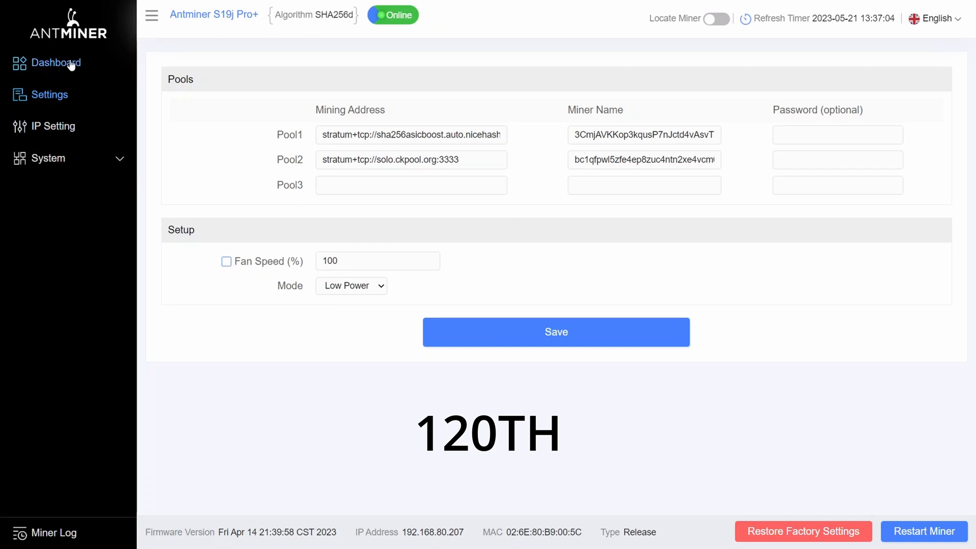
left_click(56, 62)
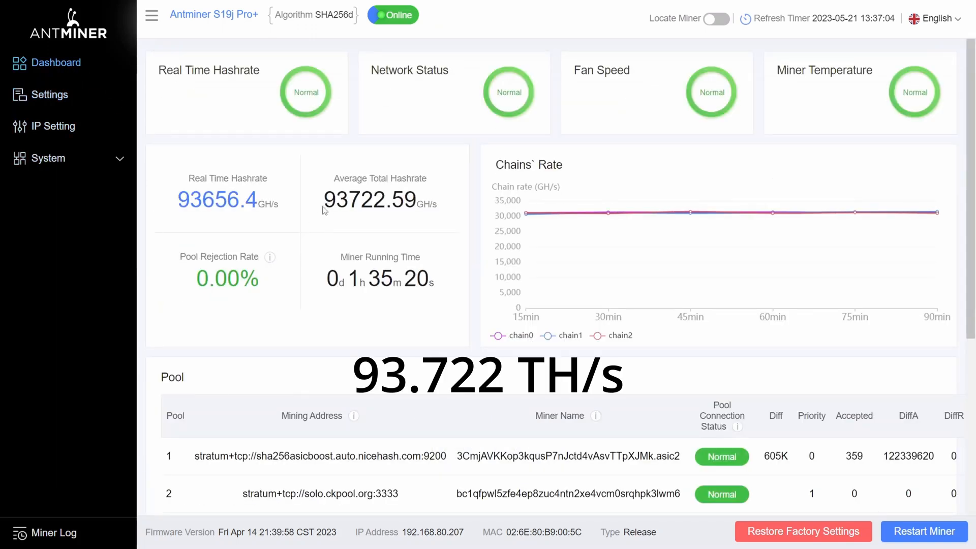
mouse_move(353, 206)
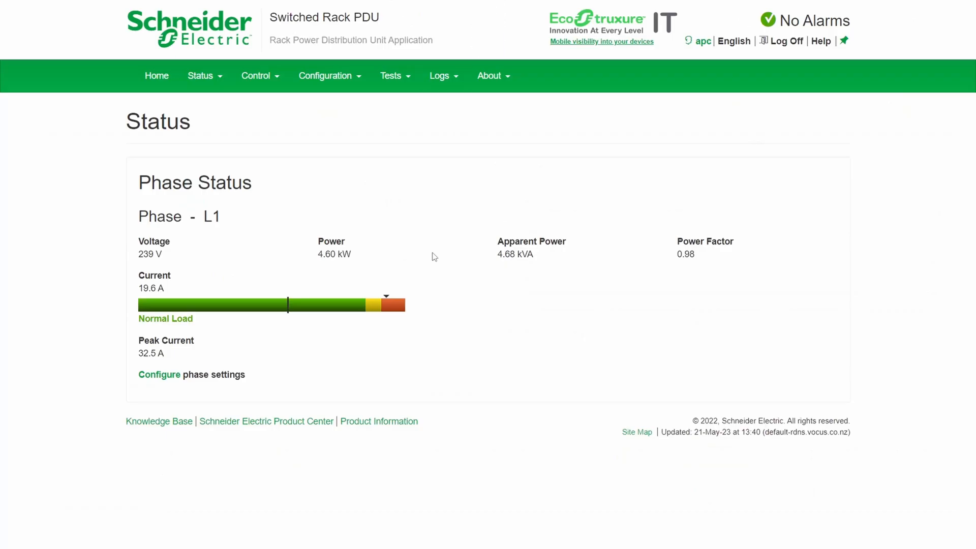
Read 239 V on the PDU, then bank currents 9.3 A and 10.2 A
double_click(147, 254)
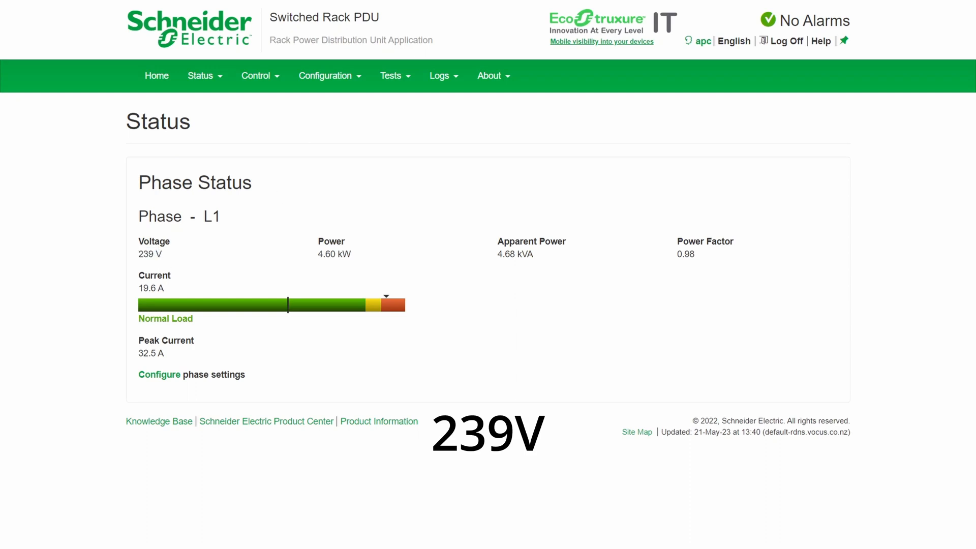
left_click(156, 76)
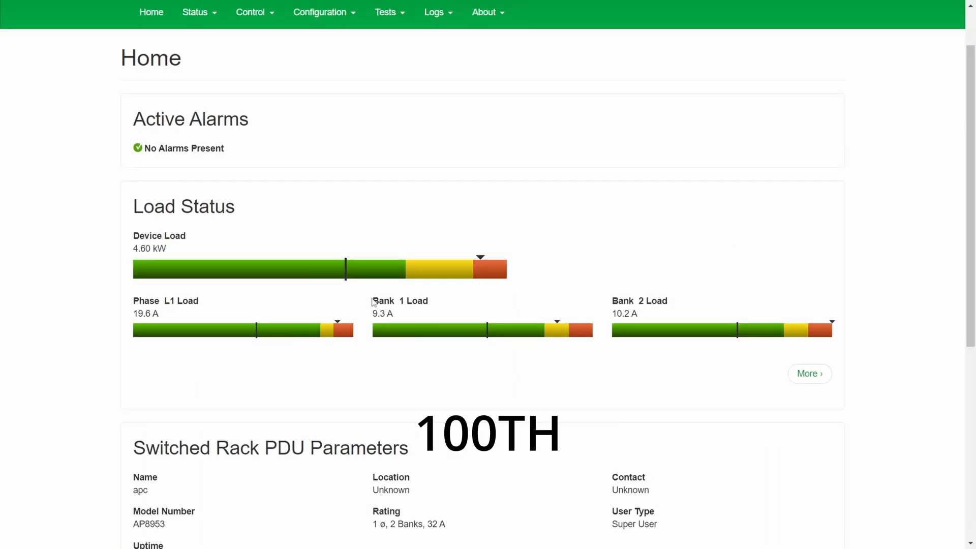
double_click(384, 300)
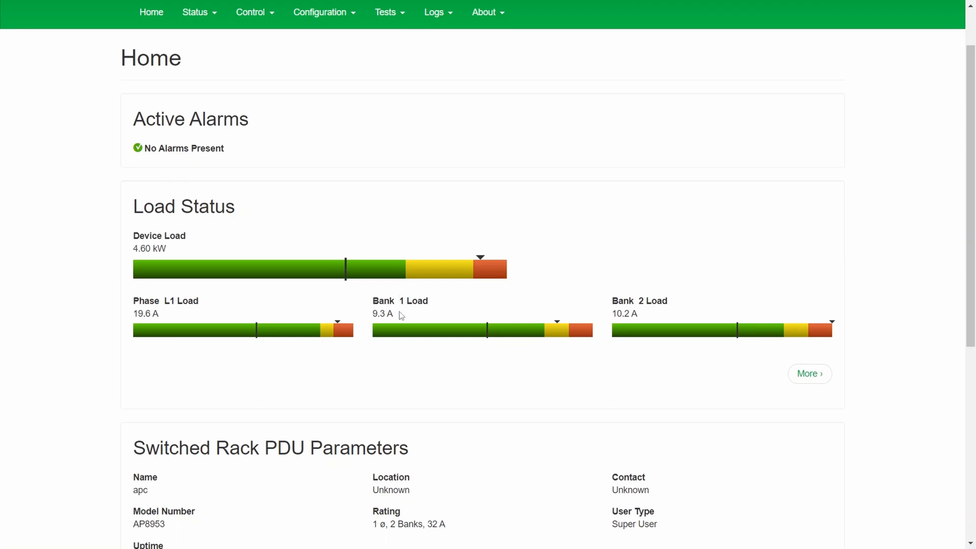
mouse_move(382, 315)
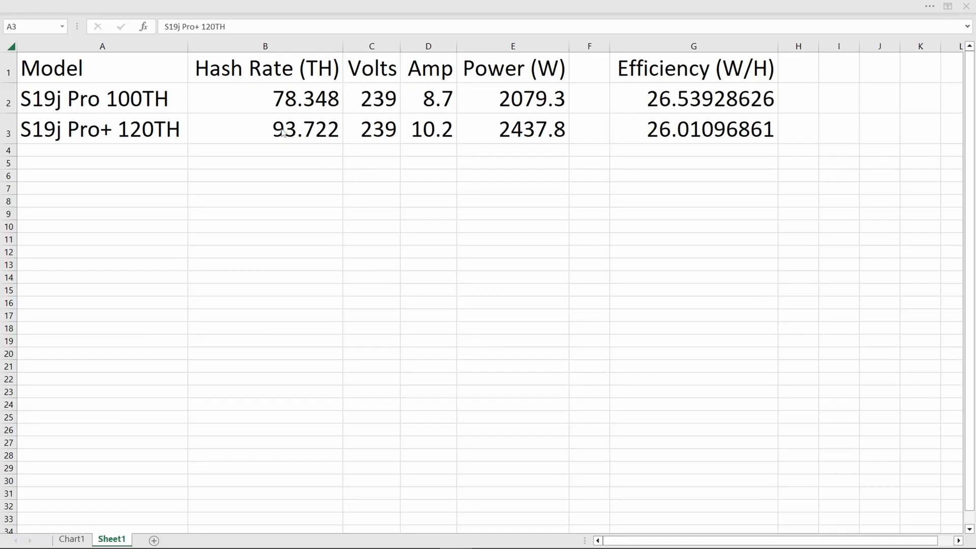
left_click(280, 129)
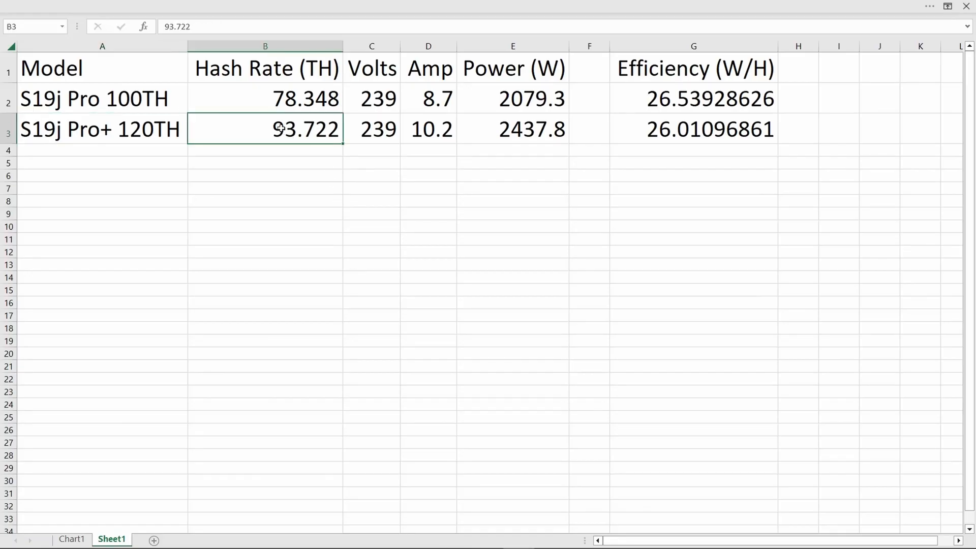
left_click(428, 129)
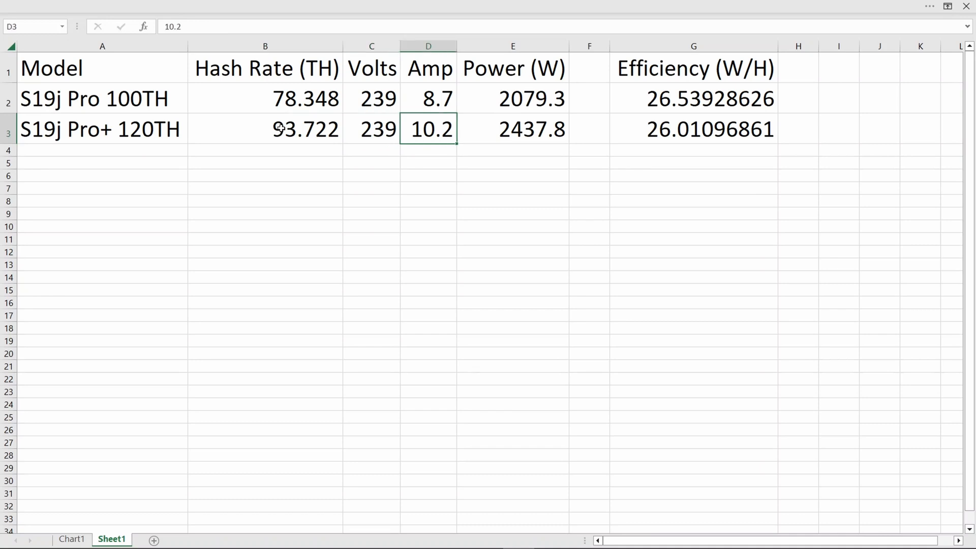
left_click(589, 129)
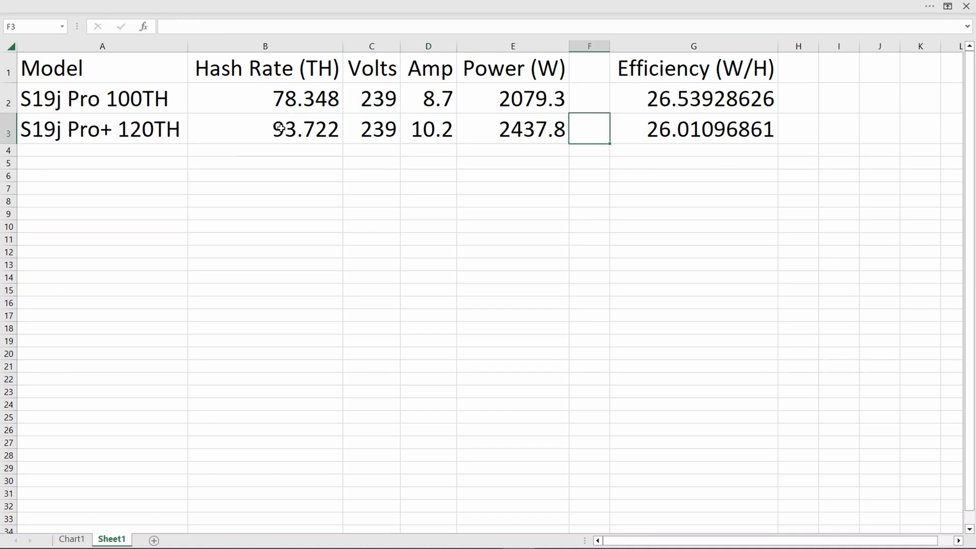
left_click(694, 129)
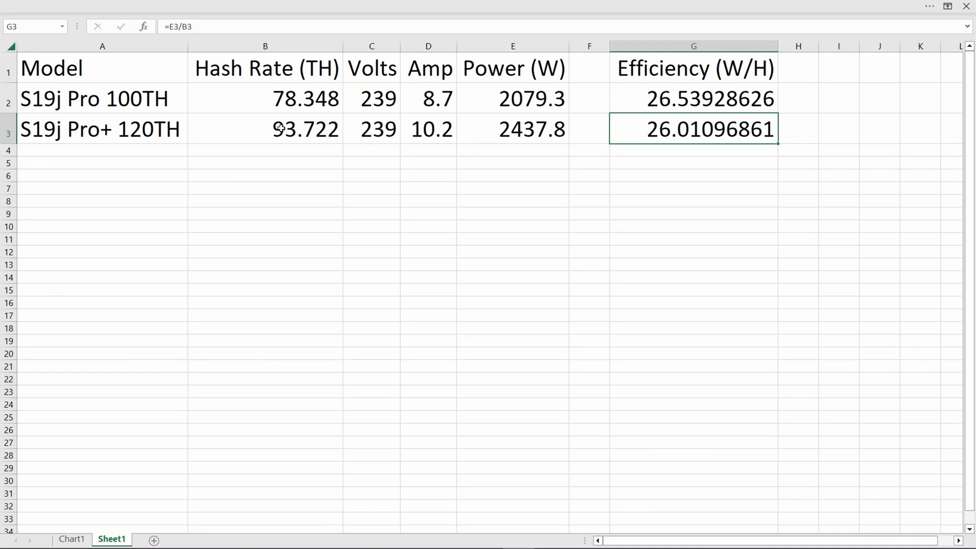
left_click(694, 99)
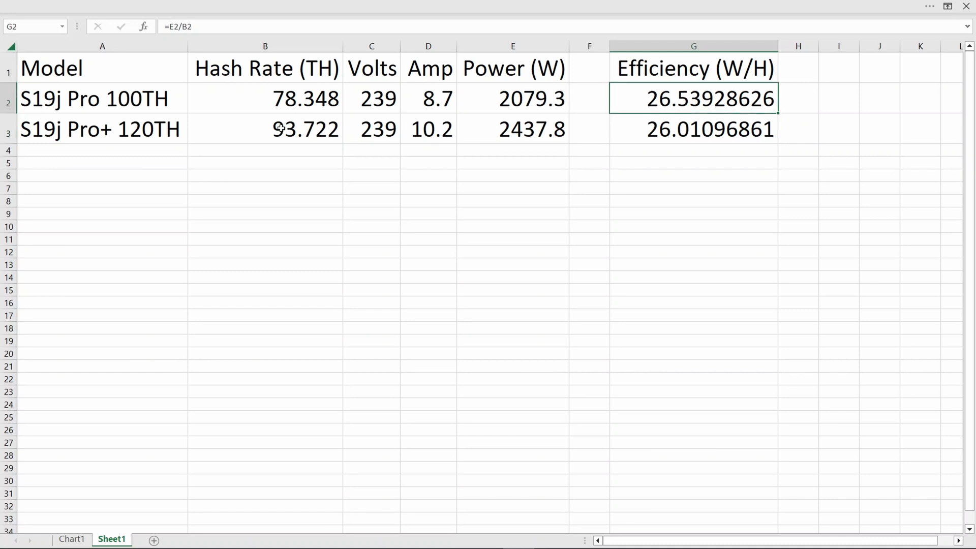
left_click(694, 129)
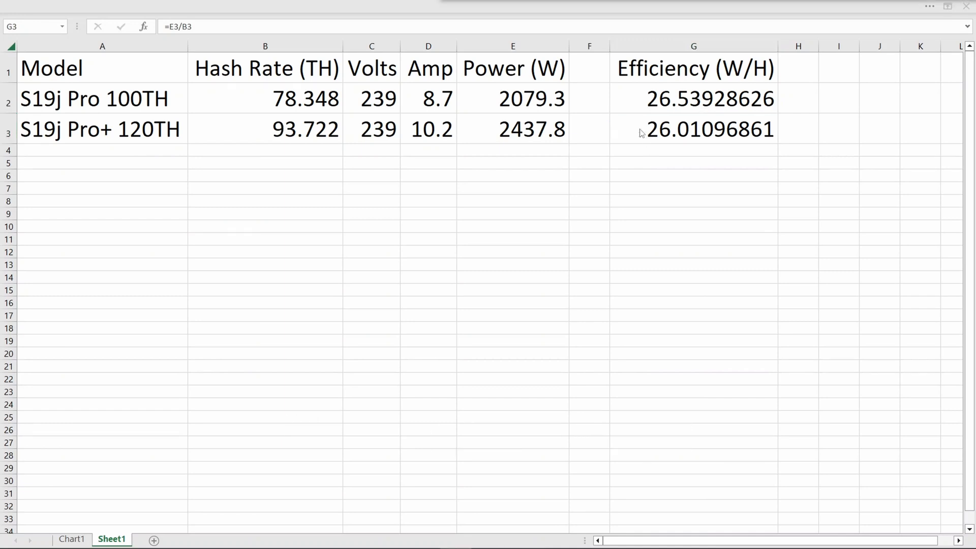
left_click(693, 129)
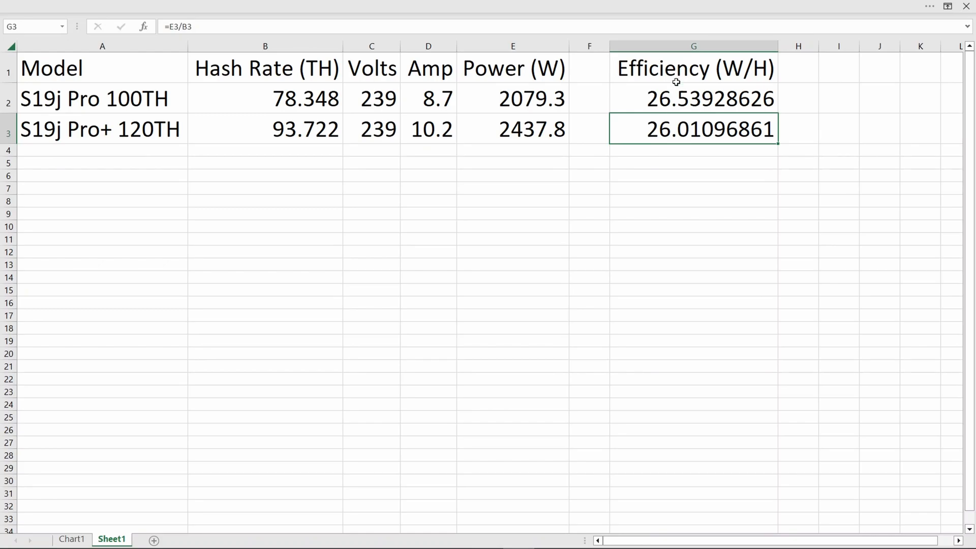